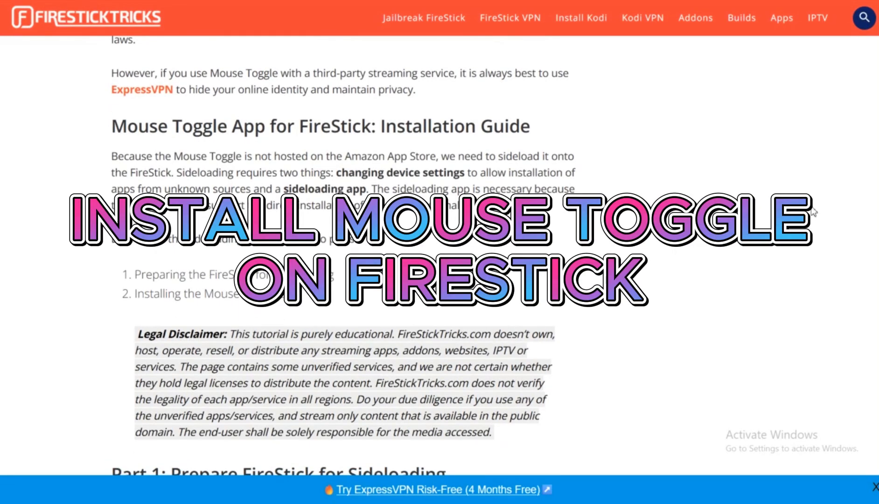
{"action": "scroll", "scroll_direction": "down", "scroll_amount": 3}
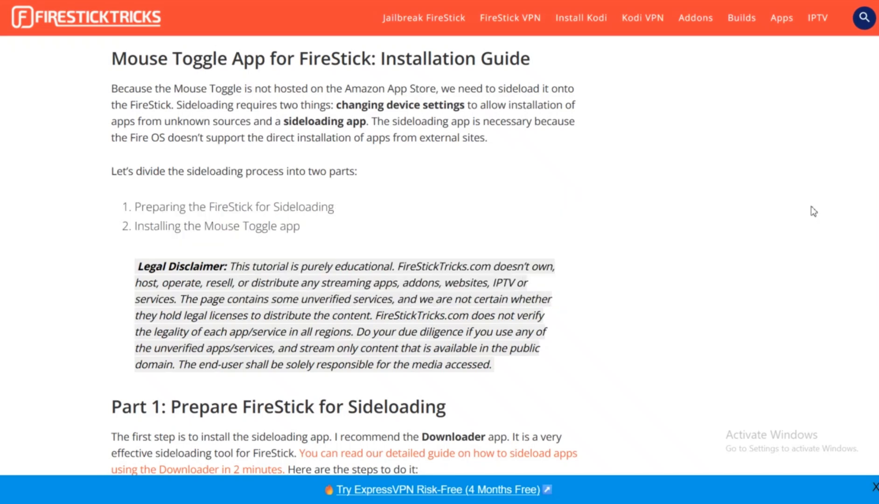
{"action": "scroll", "scroll_direction": "down", "scroll_amount": 3}
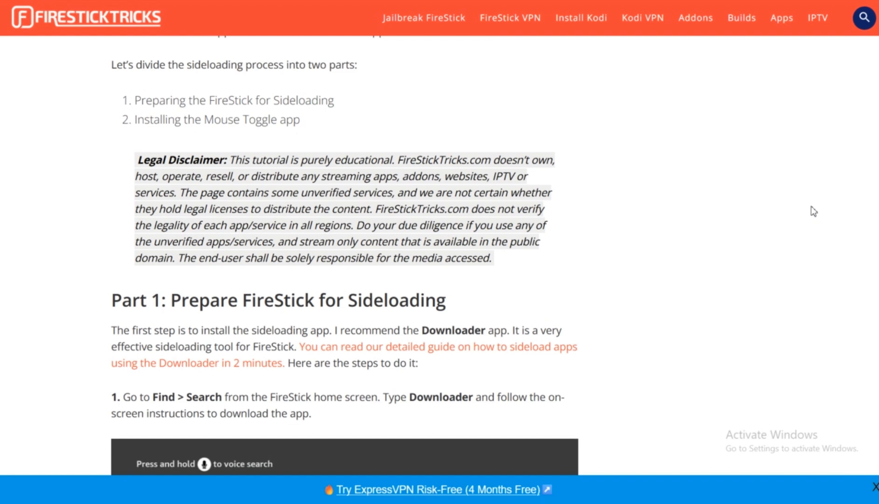
{"action": "scroll", "scroll_direction": "down", "scroll_amount": 3}
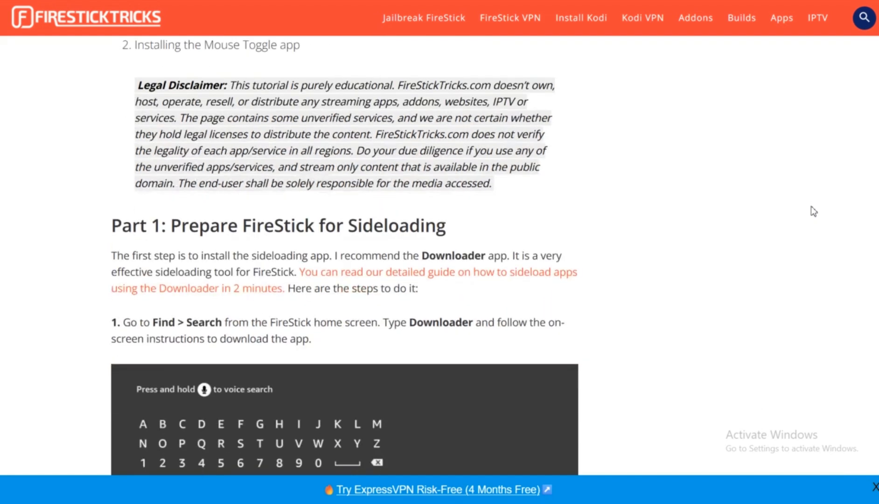
{"action": "scroll", "scroll_direction": "down", "scroll_amount": 3}
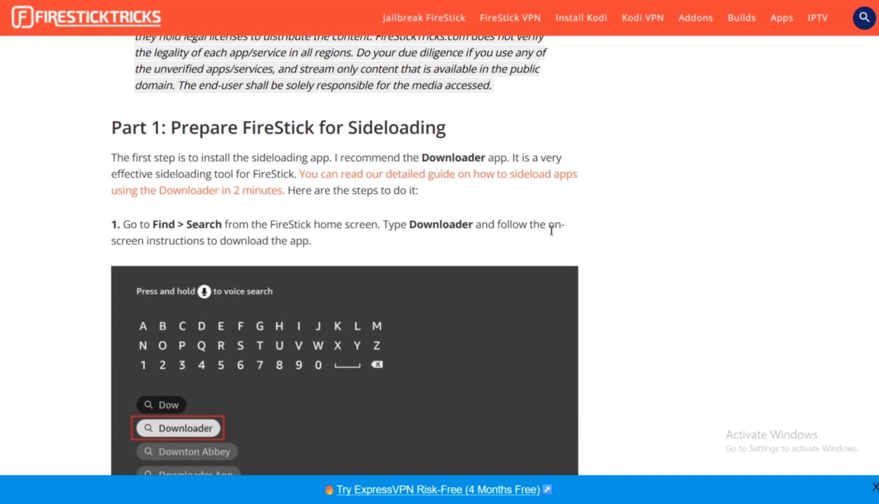
{"action": "scroll", "scroll_direction": "down", "scroll_amount": 3}
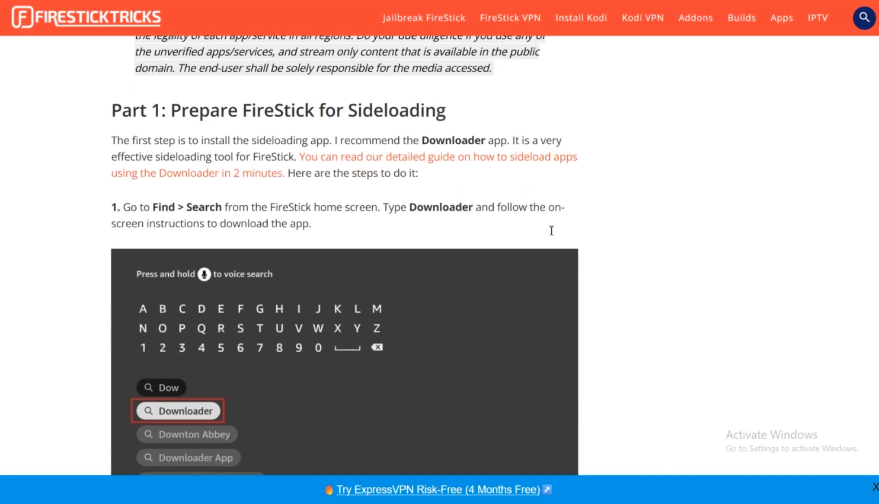
{"action": "scroll", "scroll_direction": "down", "scroll_amount": 3}
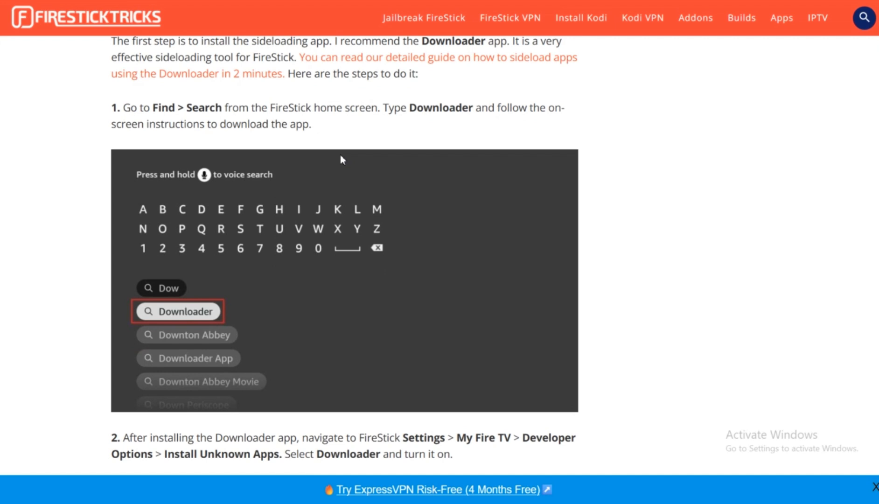
{"action": "mouse_move", "coordinate": [349, 164]}
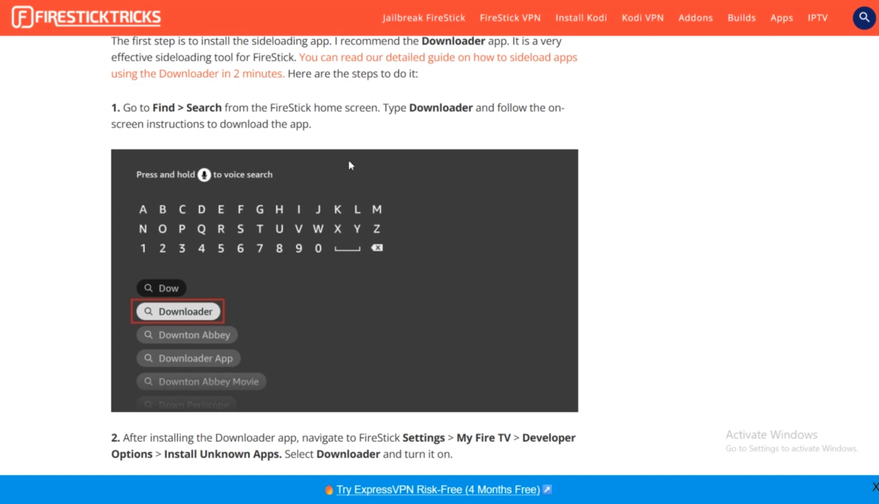
{"action": "mouse_move", "coordinate": [176, 110]}
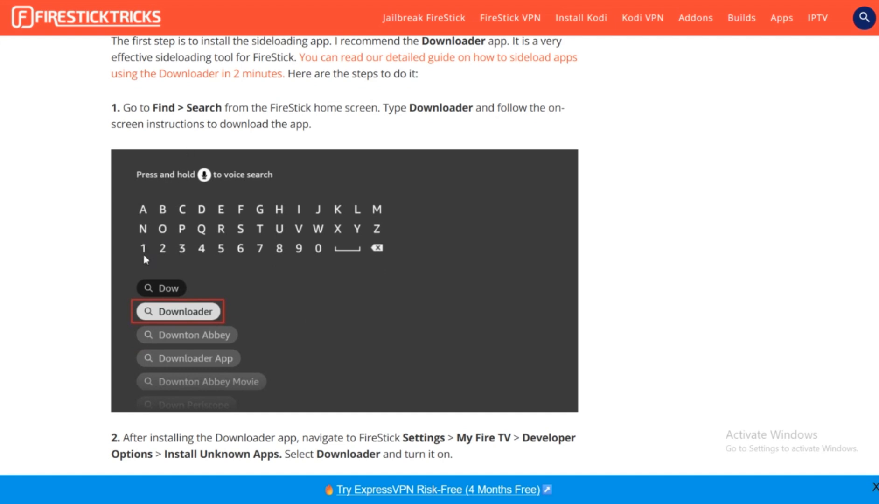
{"action": "mouse_move", "coordinate": [193, 191]}
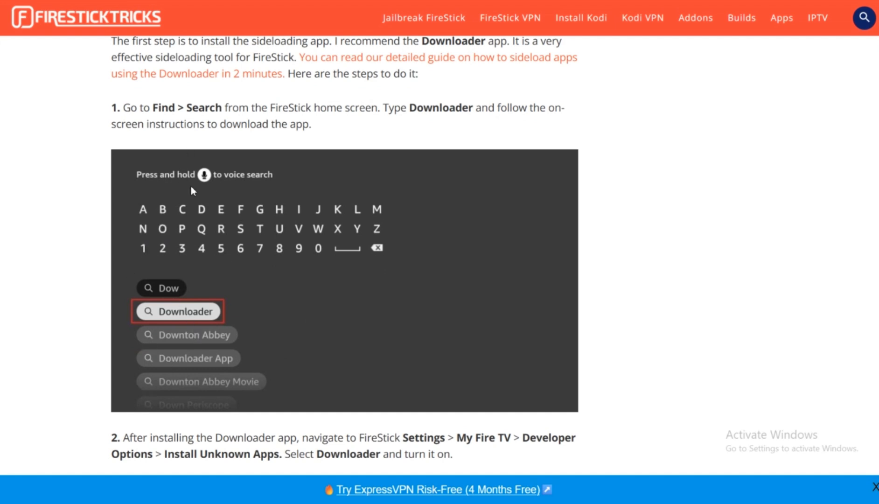
{"action": "mouse_move", "coordinate": [227, 238]}
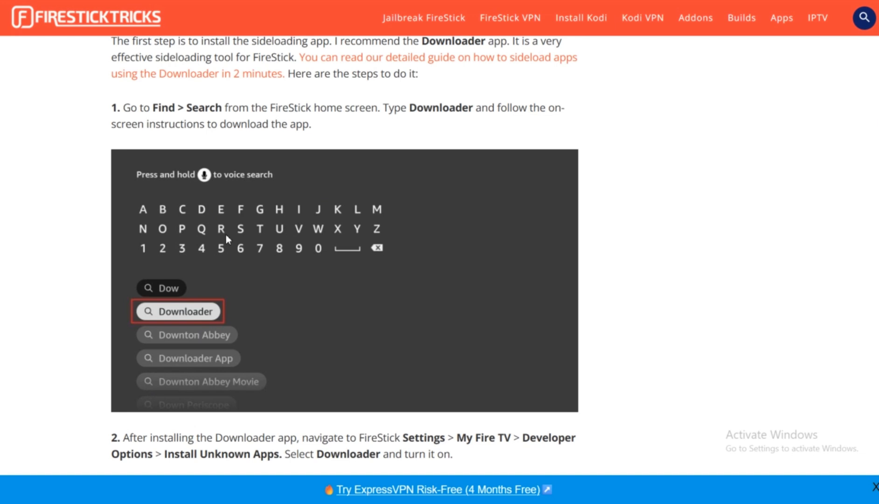
{"action": "scroll", "scroll_direction": "down", "scroll_amount": 3}
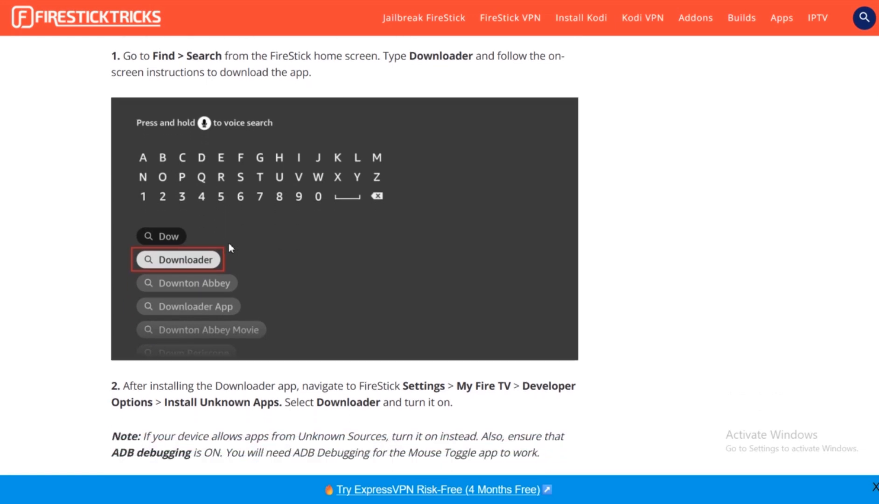
{"action": "mouse_move", "coordinate": [353, 331]}
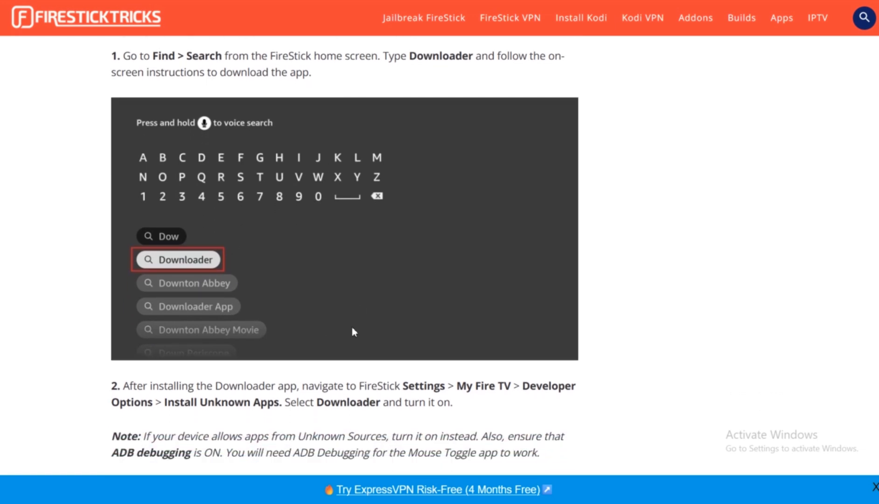
{"action": "scroll", "scroll_direction": "down", "scroll_amount": 3}
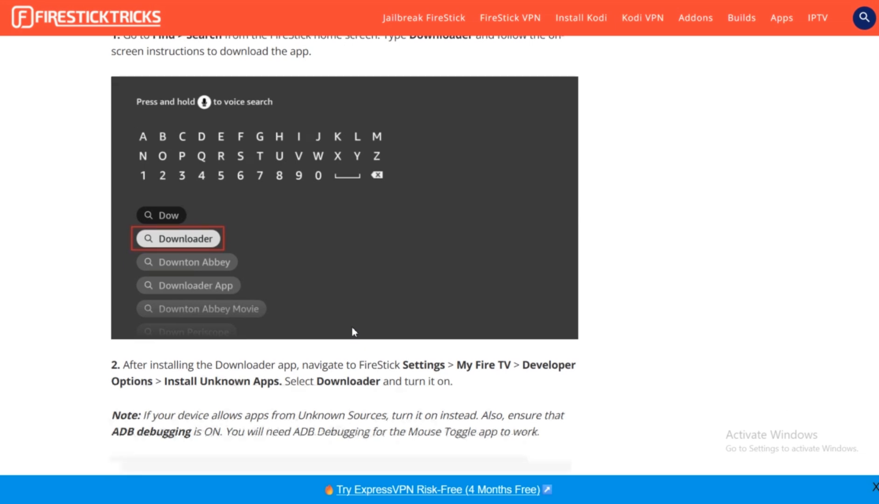
{"action": "scroll", "scroll_direction": "down", "scroll_amount": 3}
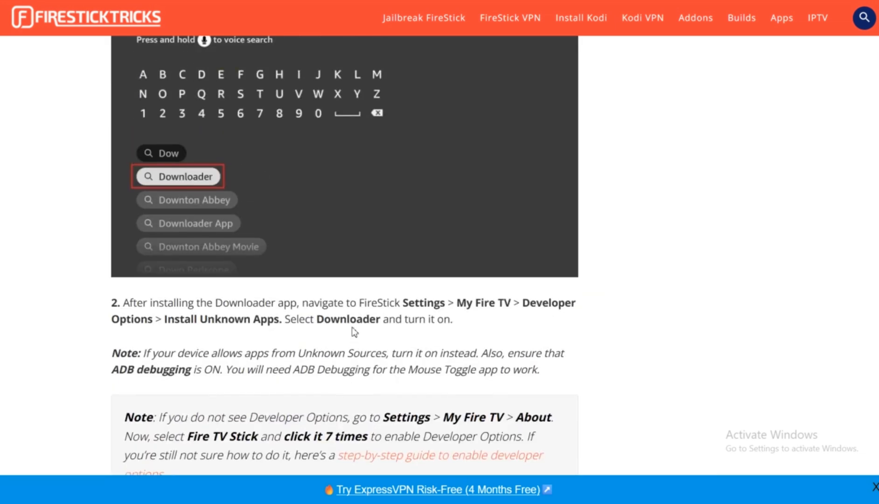
{"action": "scroll", "scroll_direction": "up", "scroll_amount": 3}
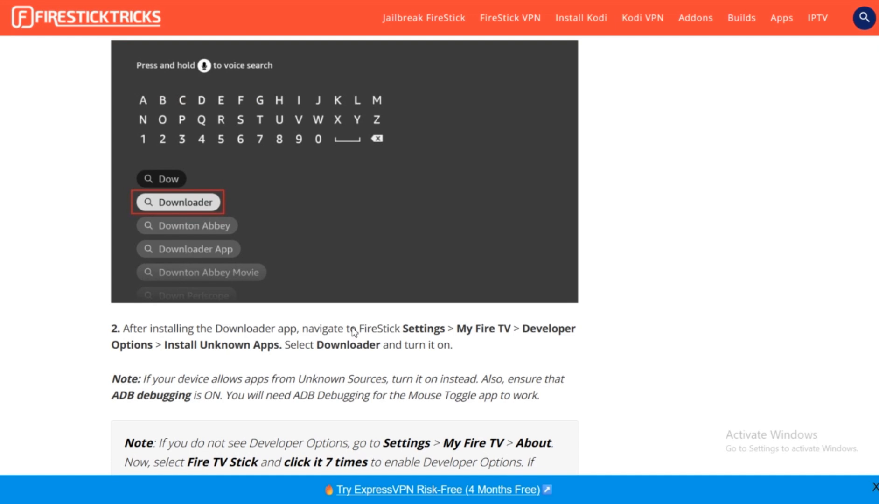
{"action": "scroll", "scroll_direction": "down", "scroll_amount": 3}
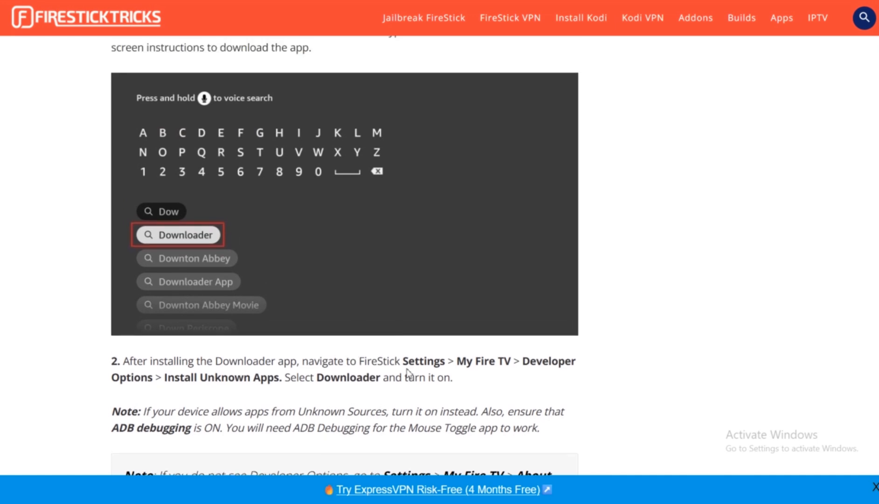
{"action": "mouse_move", "coordinate": [412, 369]}
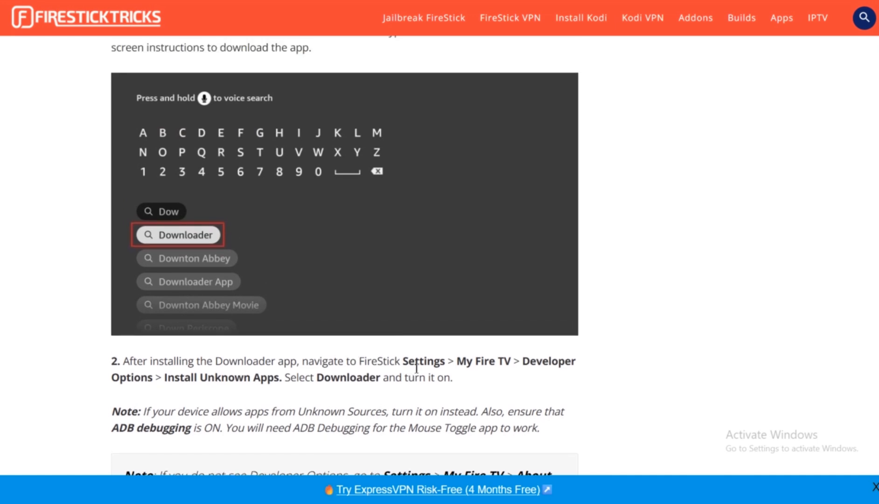
{"action": "mouse_move", "coordinate": [469, 370]}
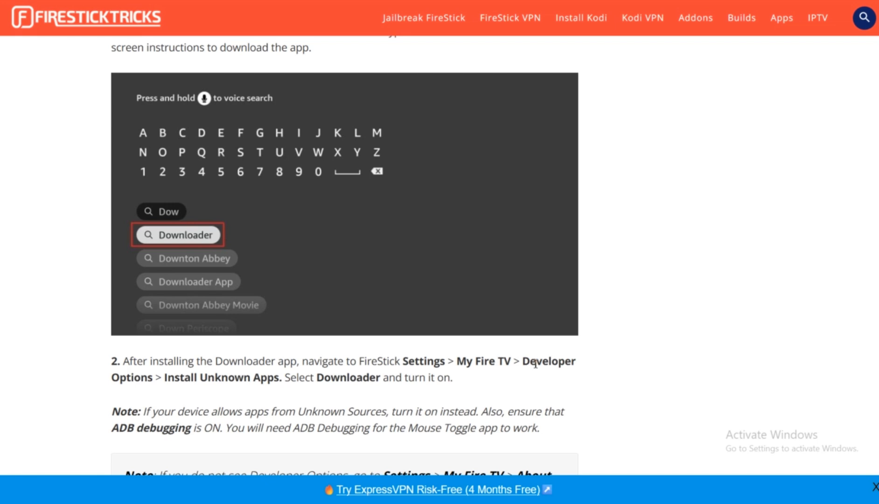
{"action": "mouse_move", "coordinate": [226, 426]}
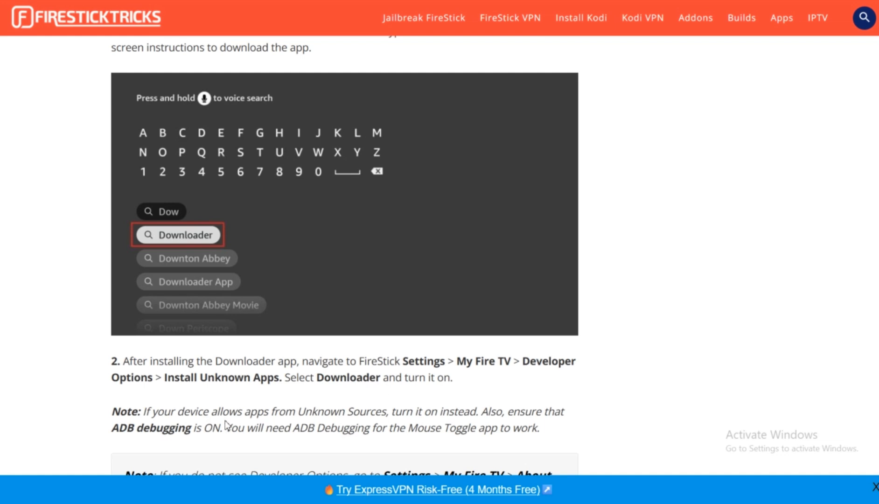
{"action": "mouse_move", "coordinate": [265, 258]}
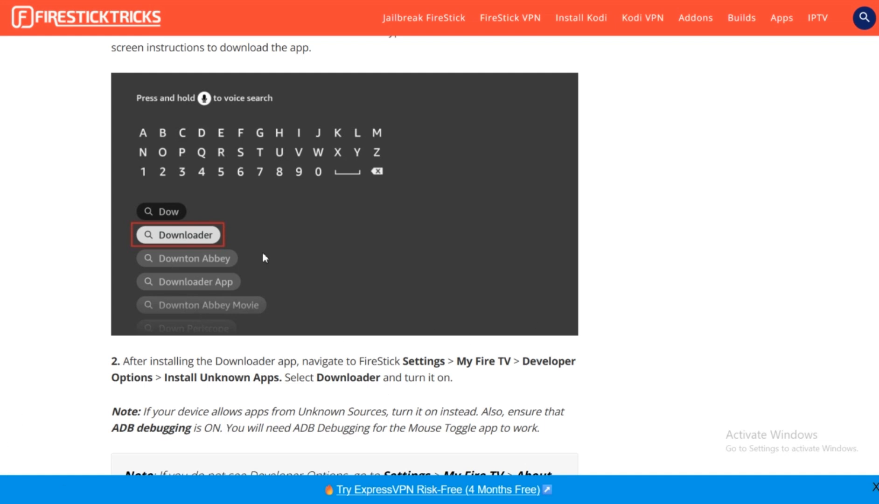
{"action": "mouse_move", "coordinate": [122, 395]}
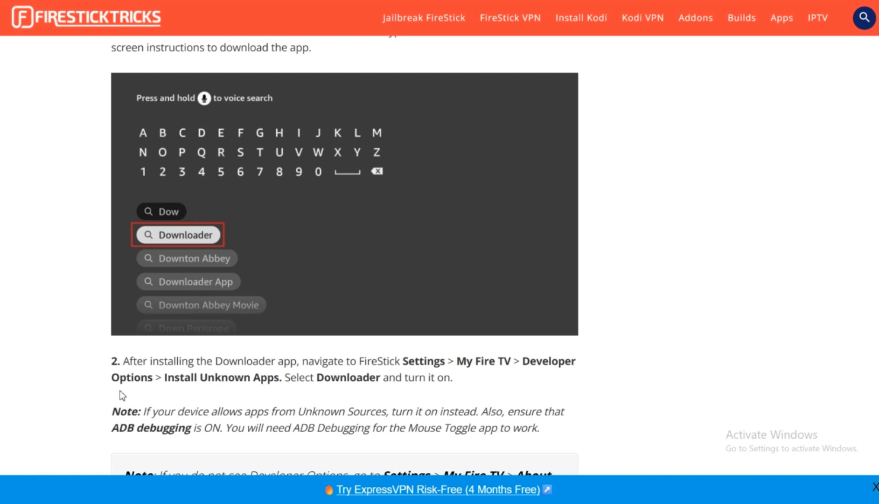
{"action": "mouse_move", "coordinate": [192, 403]}
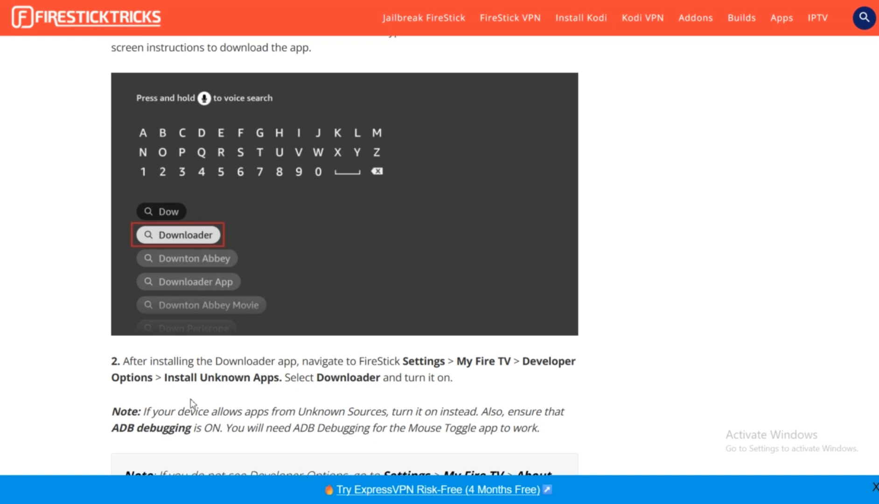
{"action": "scroll", "scroll_direction": "down", "scroll_amount": 3}
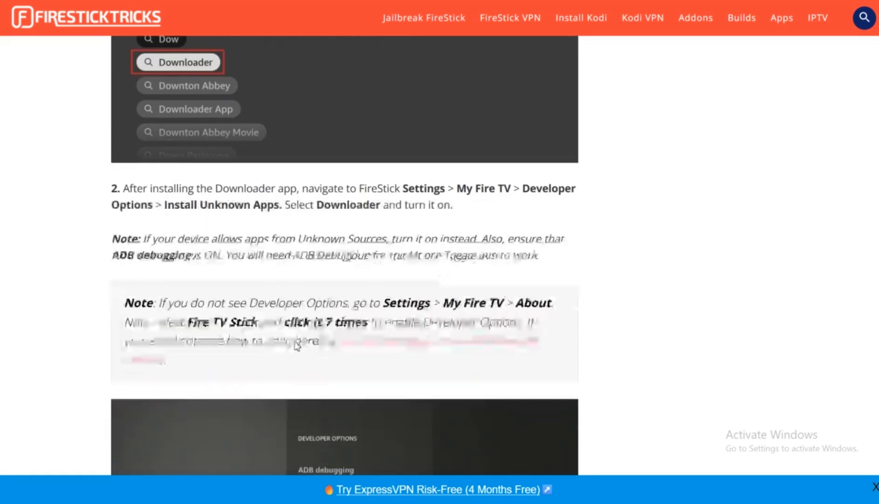
{"action": "scroll", "scroll_direction": "down", "scroll_amount": 3}
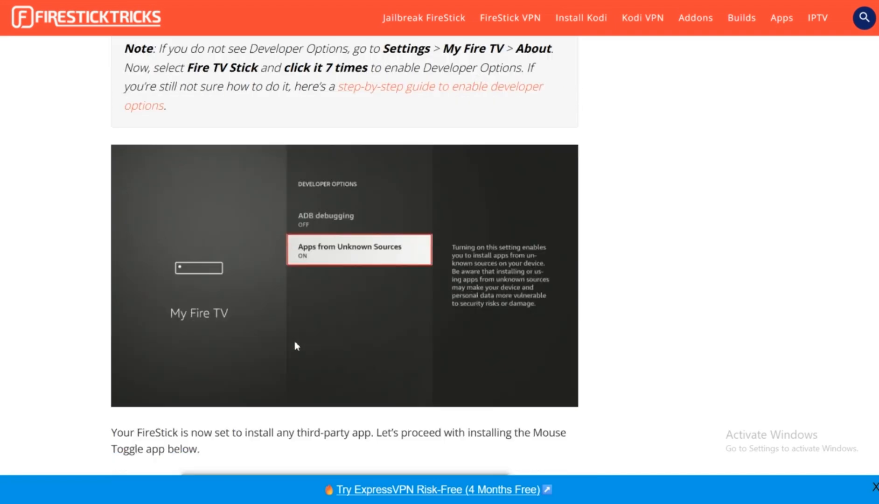
{"action": "scroll", "scroll_direction": "down", "scroll_amount": 3}
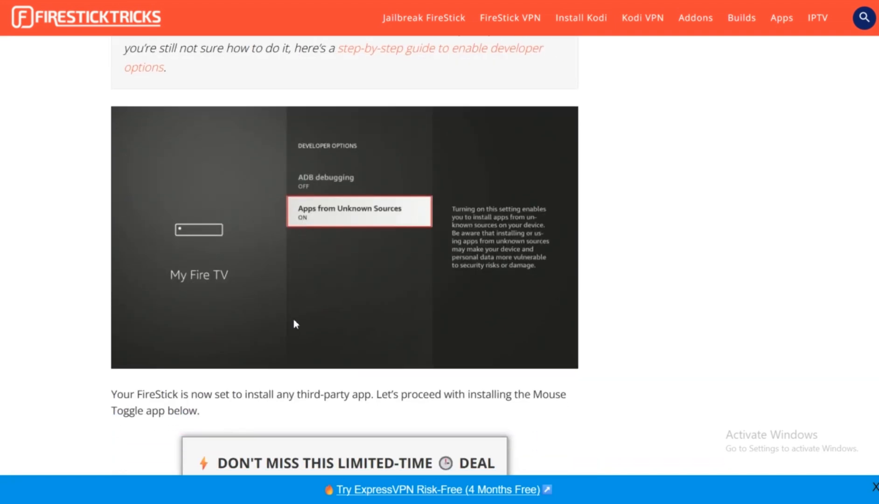
{"action": "mouse_move", "coordinate": [285, 288]}
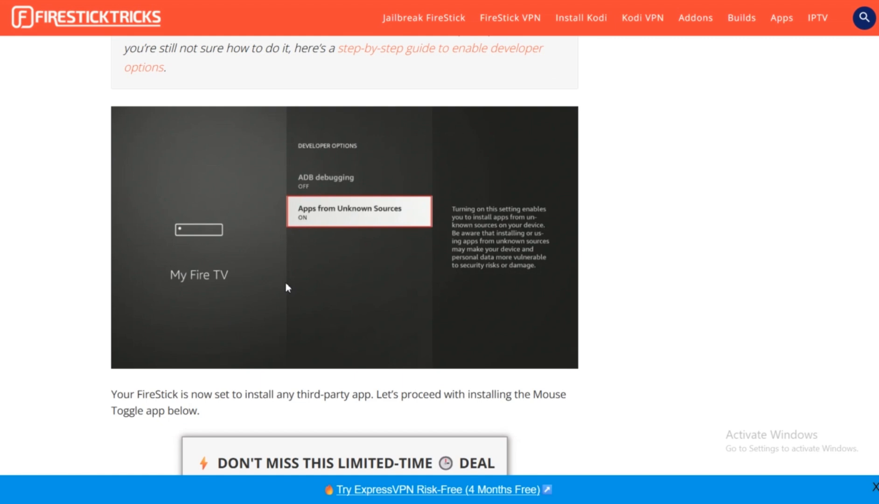
{"action": "mouse_move", "coordinate": [374, 215]}
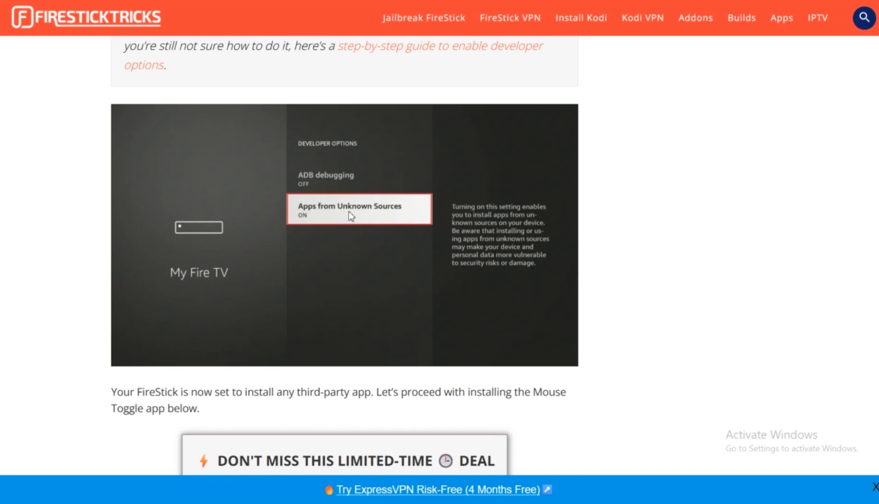
{"action": "scroll", "scroll_direction": "down", "scroll_amount": 3}
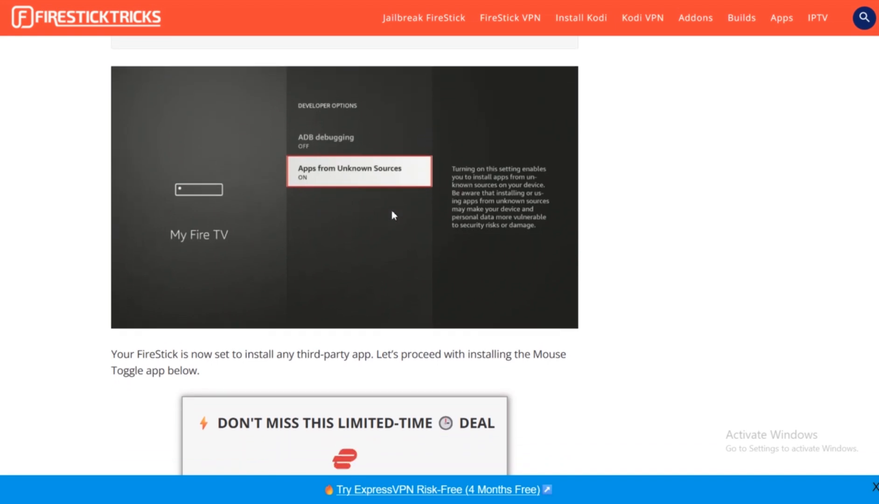
{"action": "scroll", "scroll_direction": "down", "scroll_amount": 3}
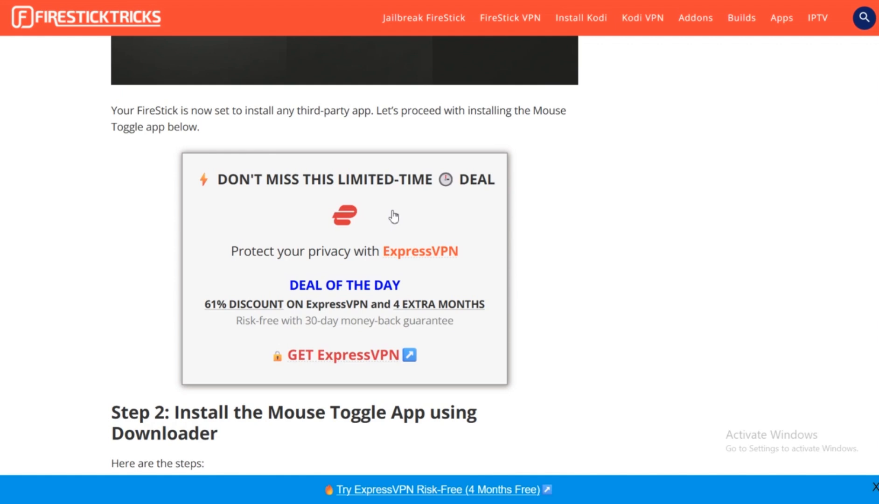
{"action": "scroll", "scroll_direction": "down", "scroll_amount": 3}
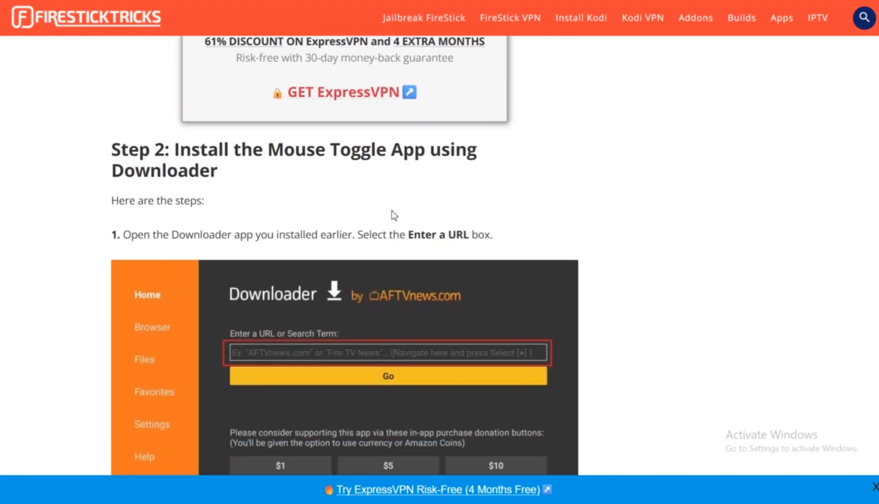
{"action": "scroll", "scroll_direction": "down", "scroll_amount": 3}
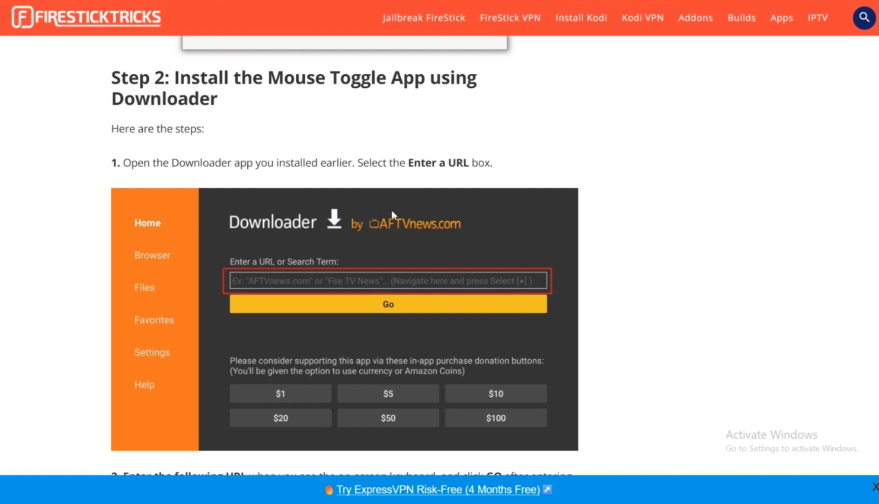
{"action": "mouse_move", "coordinate": [208, 316]}
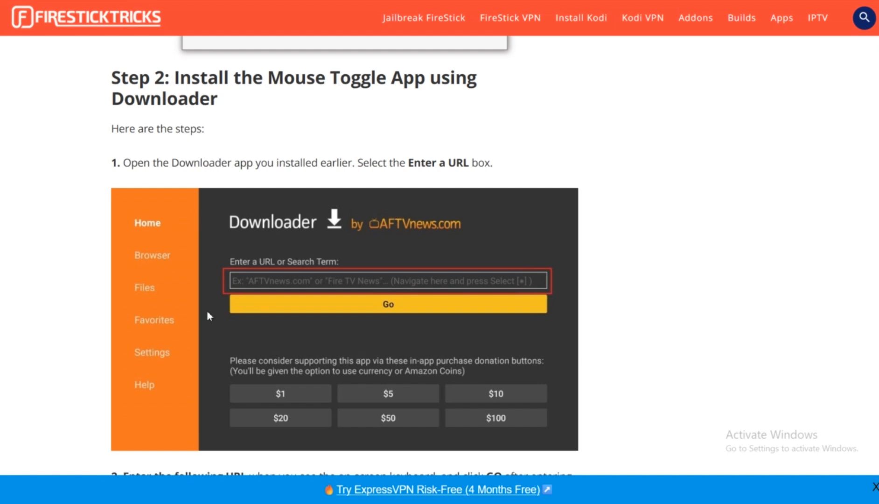
{"action": "mouse_move", "coordinate": [318, 277]}
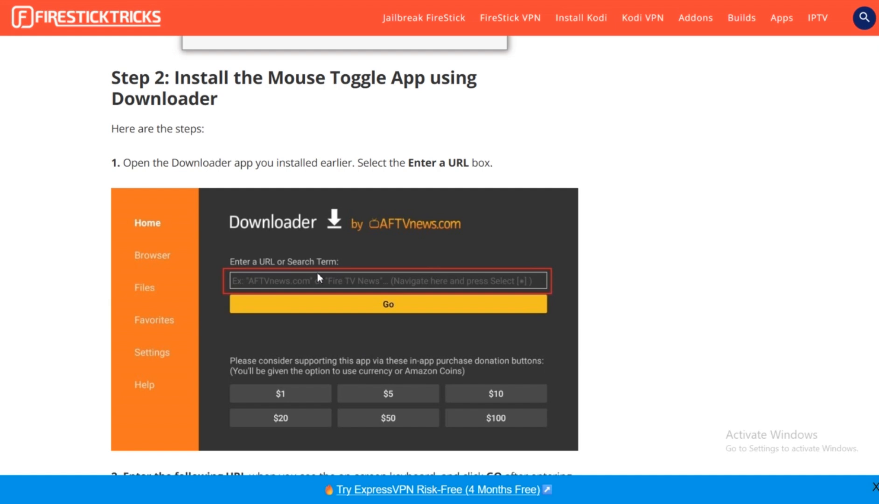
{"action": "mouse_move", "coordinate": [291, 273]}
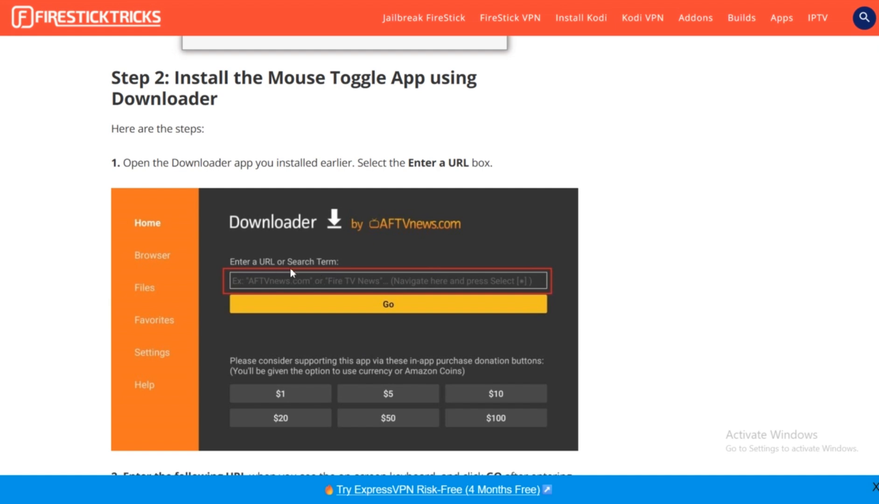
{"action": "scroll", "scroll_direction": "down", "scroll_amount": 3}
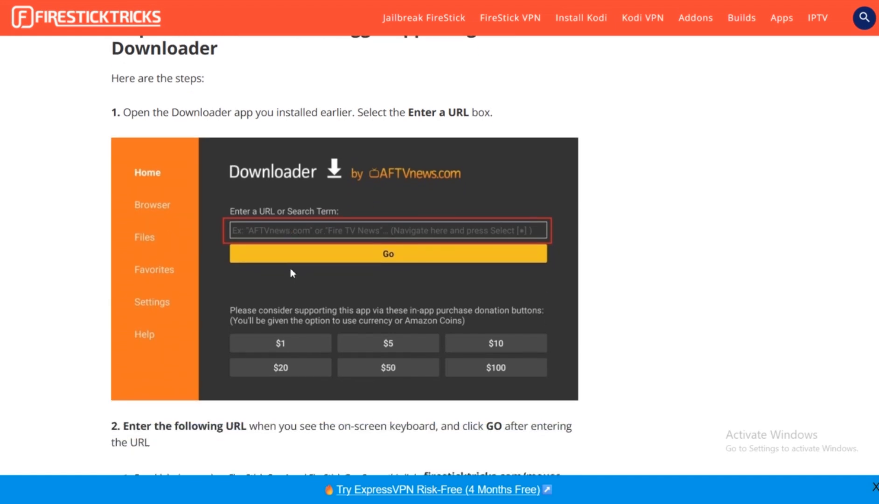
{"action": "scroll", "scroll_direction": "down", "scroll_amount": 3}
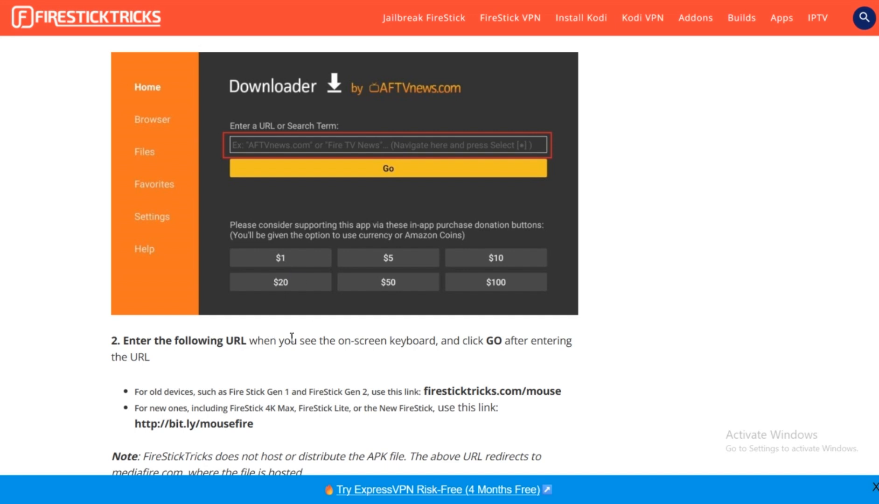
{"action": "mouse_move", "coordinate": [283, 360]}
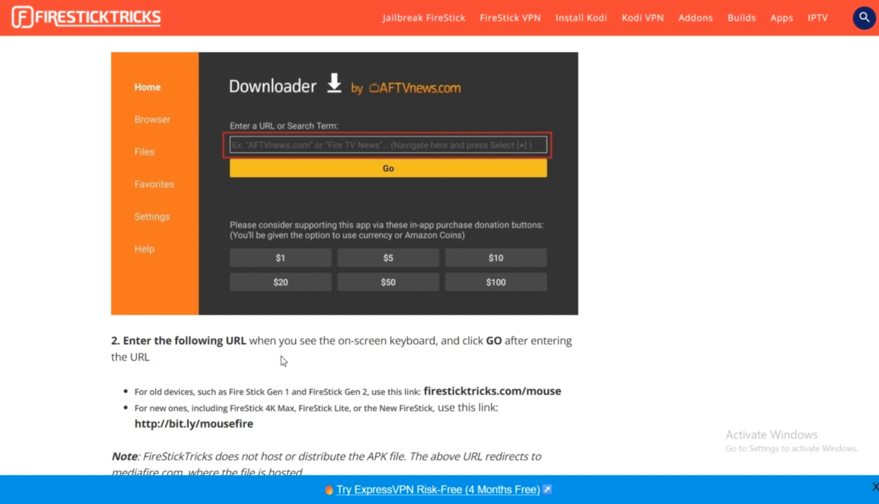
{"action": "mouse_move", "coordinate": [442, 360]}
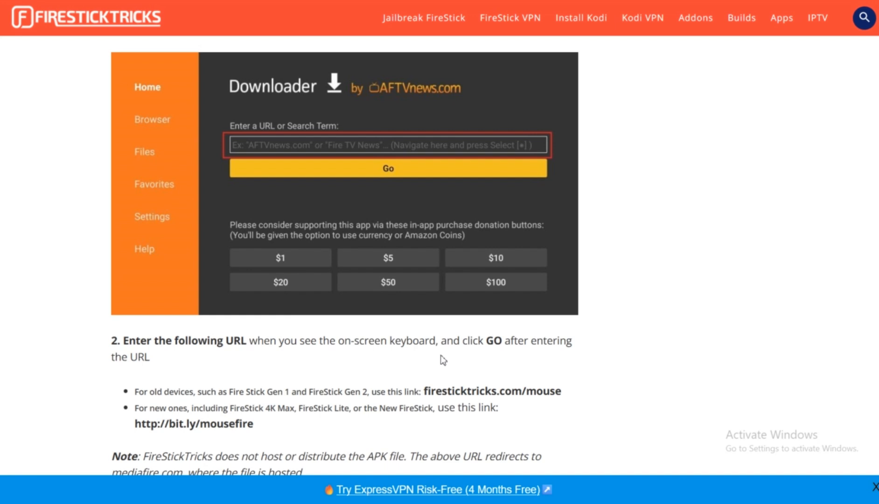
{"action": "mouse_move", "coordinate": [427, 375]}
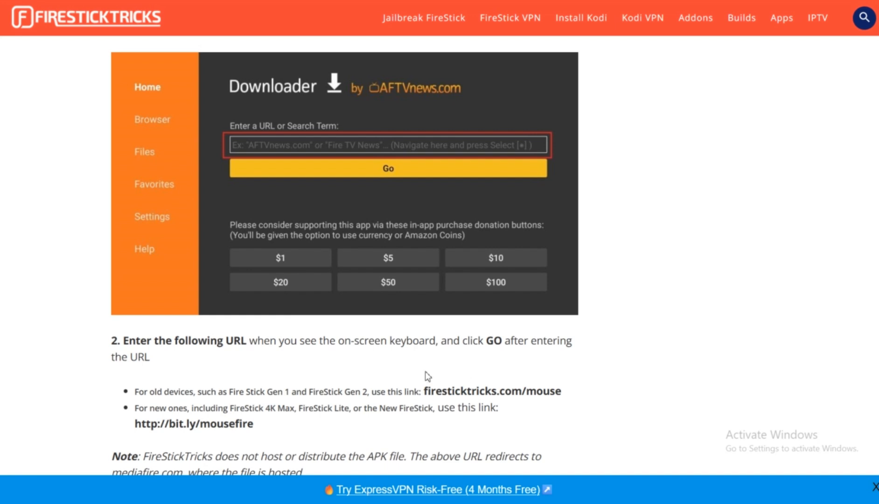
{"action": "mouse_move", "coordinate": [273, 386]}
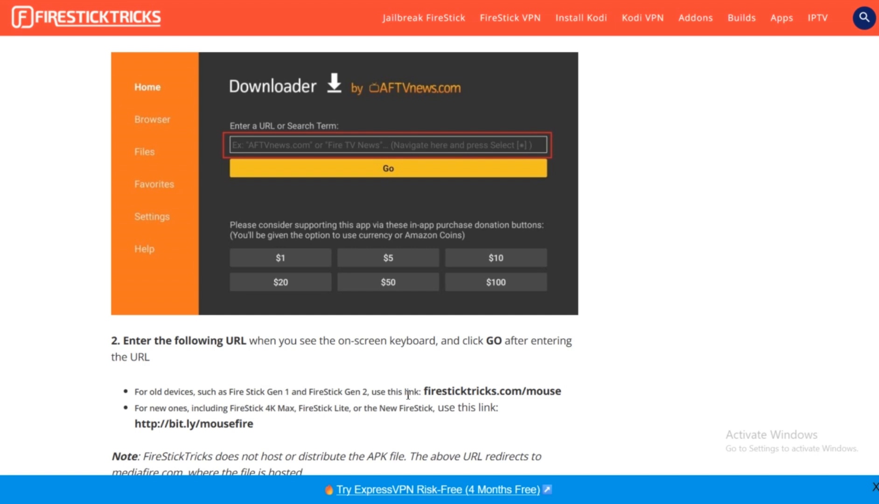
{"action": "mouse_move", "coordinate": [482, 394]}
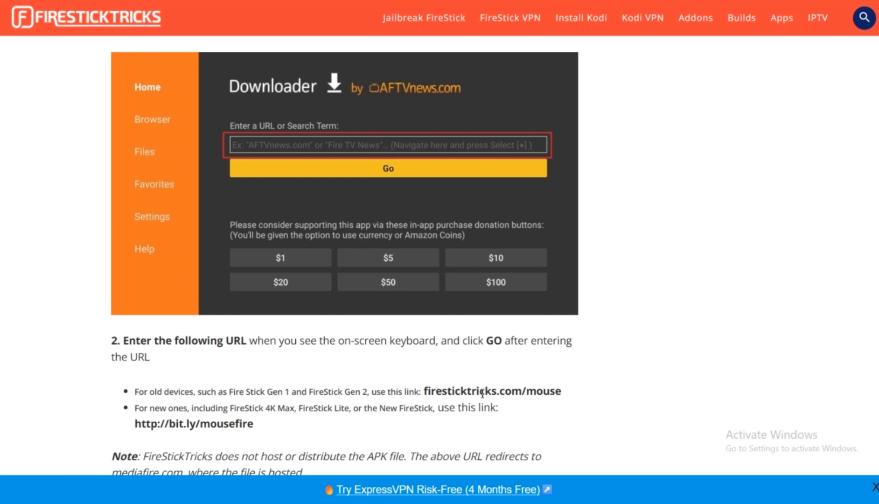
{"action": "mouse_move", "coordinate": [453, 397]}
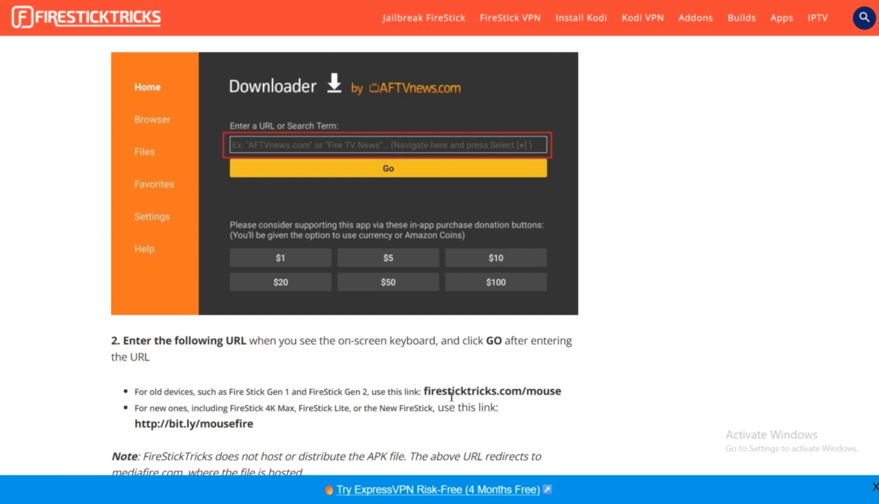
{"action": "mouse_move", "coordinate": [465, 405]}
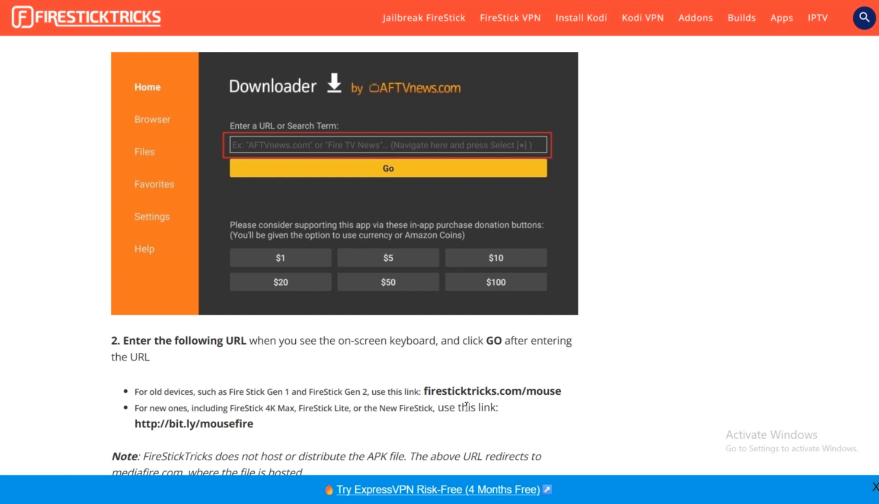
{"action": "mouse_move", "coordinate": [297, 433]}
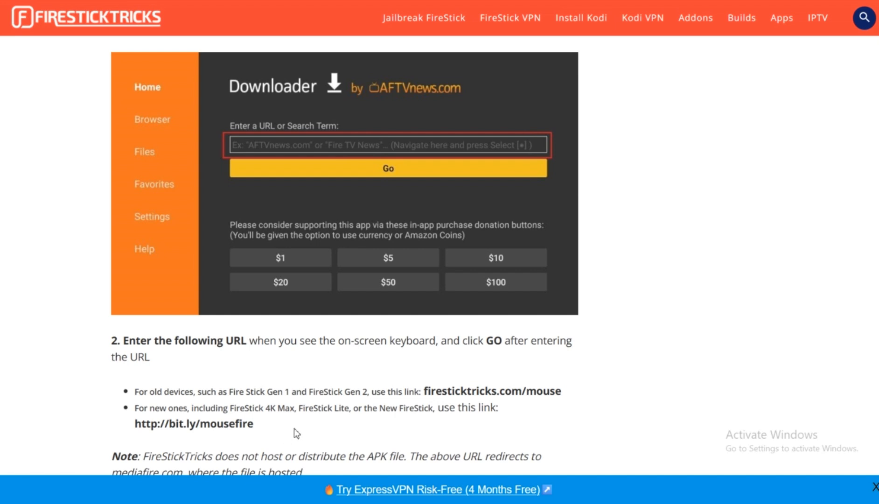
{"action": "mouse_move", "coordinate": [374, 421]}
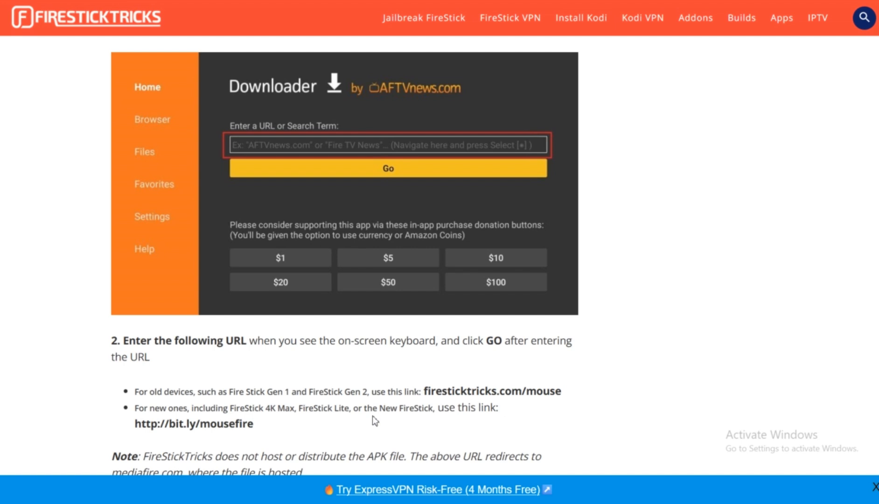
{"action": "scroll", "scroll_direction": "down", "scroll_amount": 3}
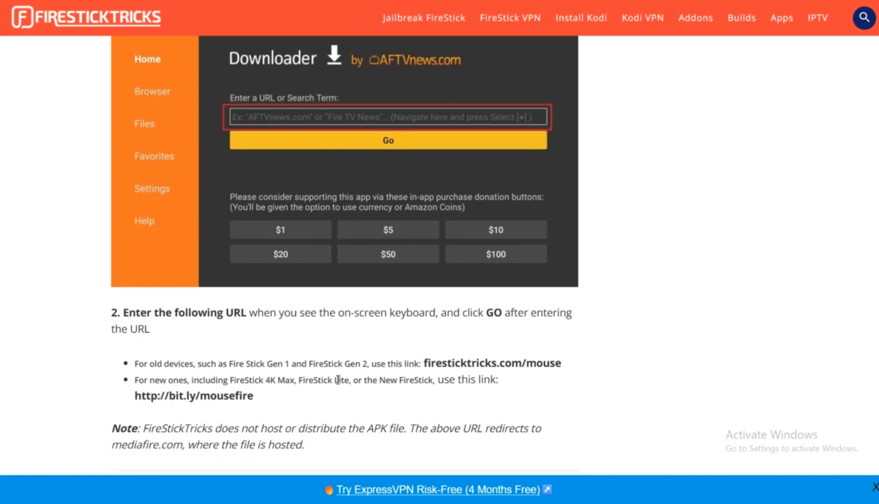
{"action": "mouse_move", "coordinate": [306, 146]}
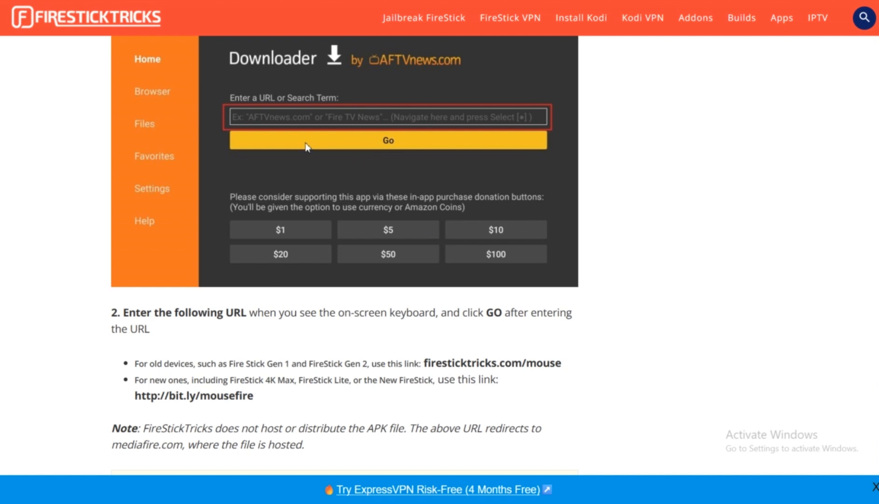
{"action": "mouse_move", "coordinate": [316, 186]}
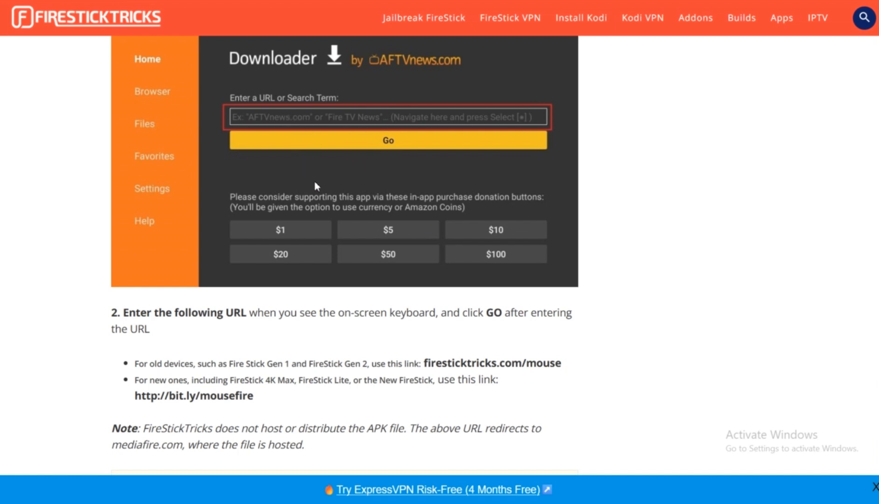
{"action": "scroll", "scroll_direction": "down", "scroll_amount": 3}
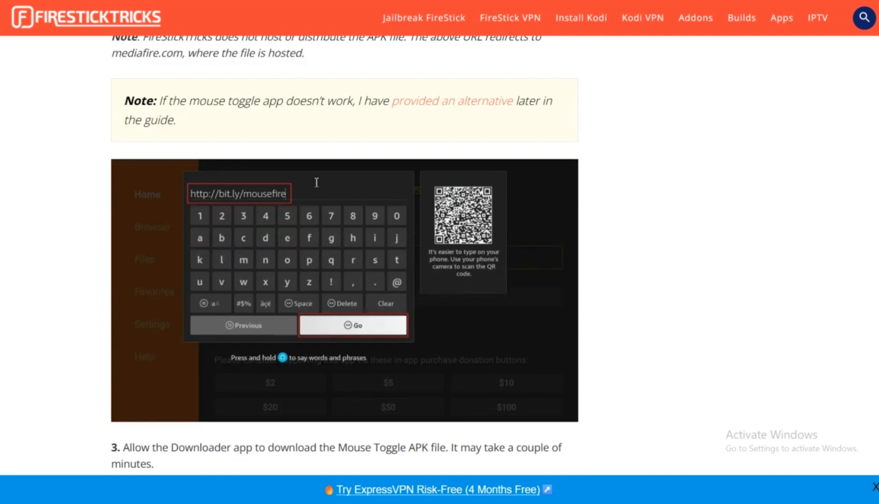
{"action": "scroll", "scroll_direction": "down", "scroll_amount": 3}
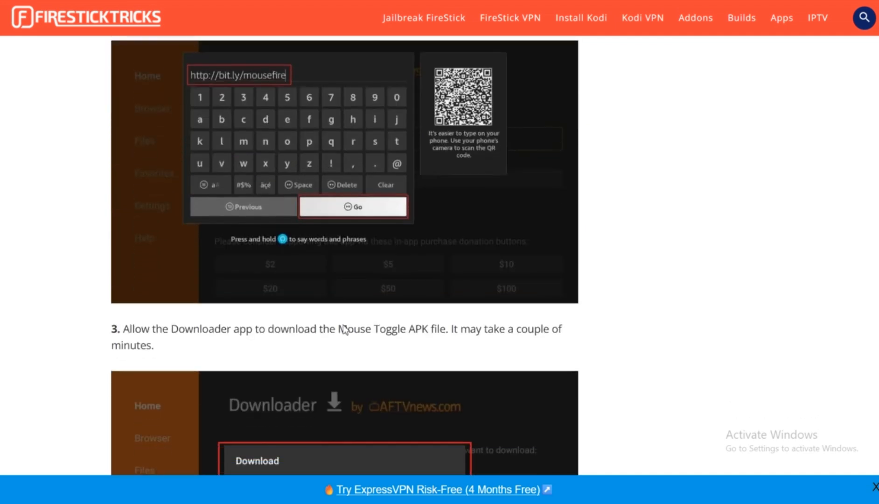
{"action": "scroll", "scroll_direction": "down", "scroll_amount": 3}
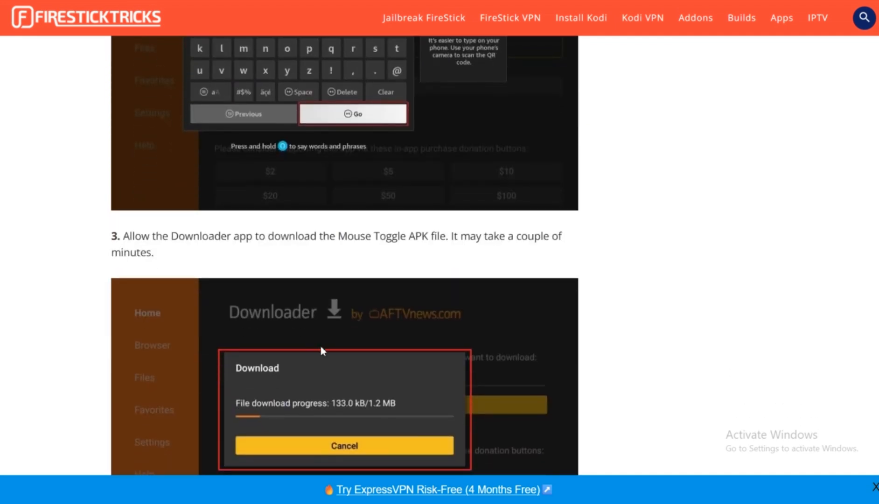
{"action": "scroll", "scroll_direction": "down", "scroll_amount": 3}
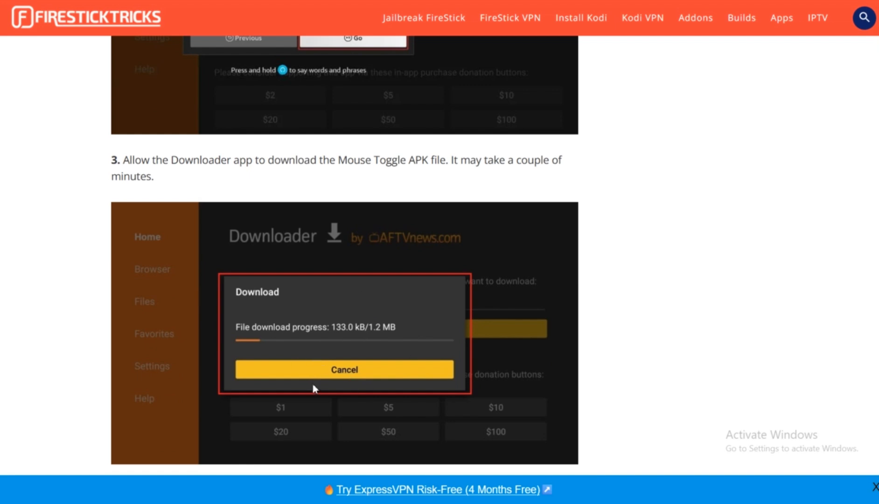
{"action": "mouse_move", "coordinate": [321, 261]}
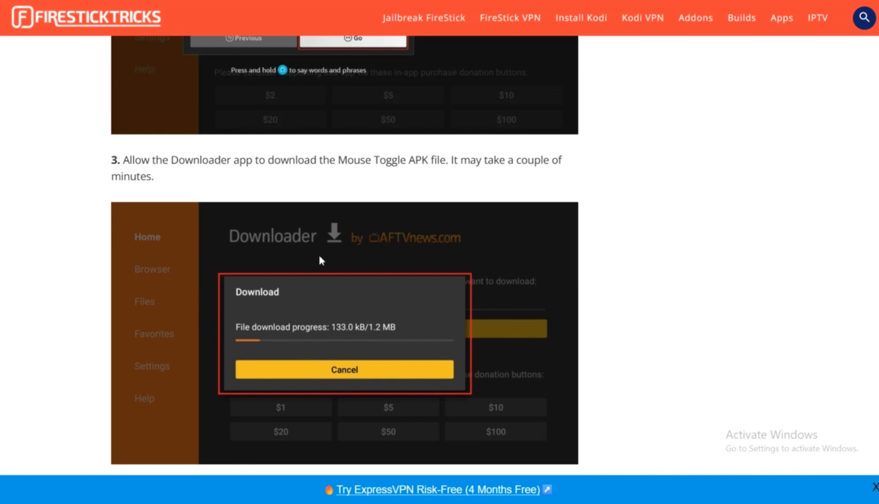
{"action": "scroll", "scroll_direction": "down", "scroll_amount": 3}
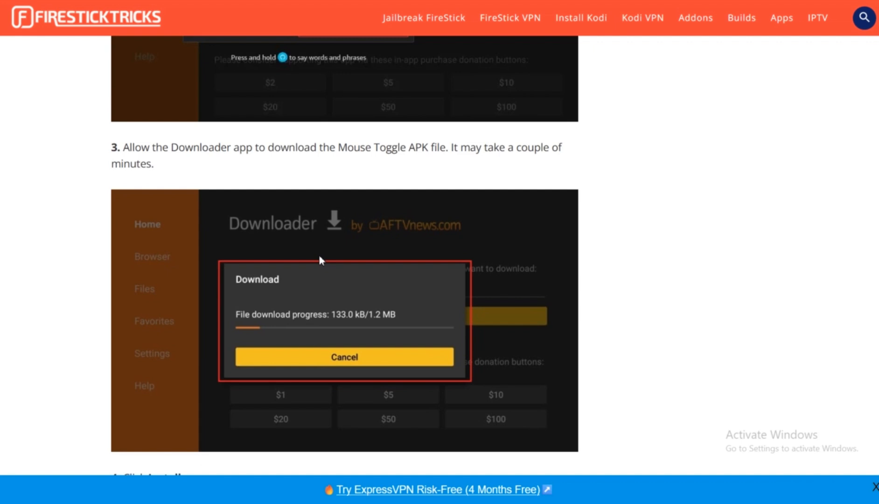
{"action": "scroll", "scroll_direction": "down", "scroll_amount": 3}
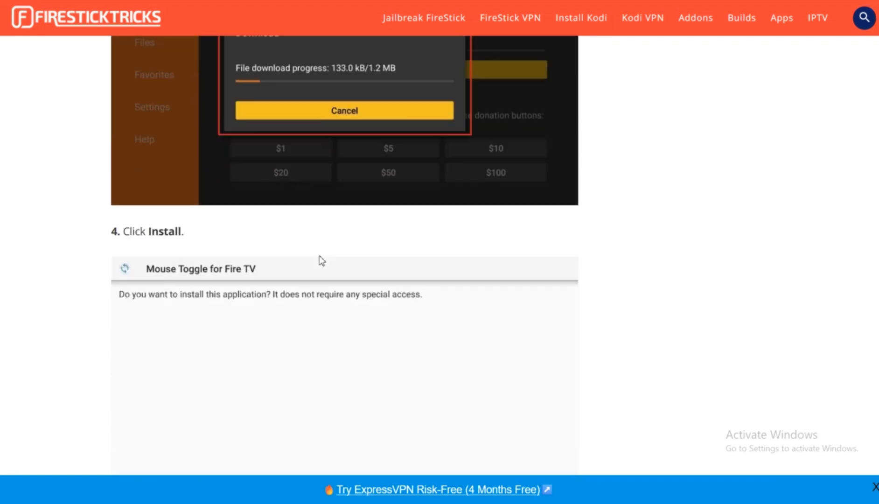
{"action": "scroll", "scroll_direction": "down", "scroll_amount": 3}
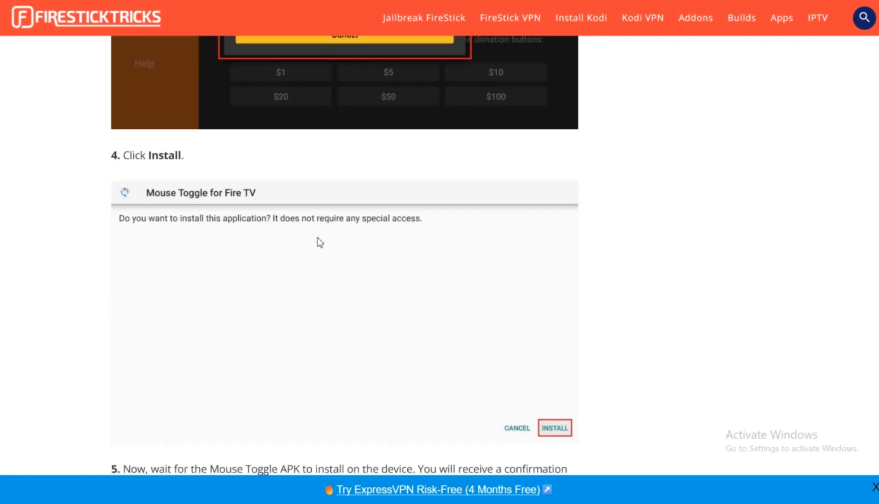
{"action": "scroll", "scroll_direction": "up", "scroll_amount": 3}
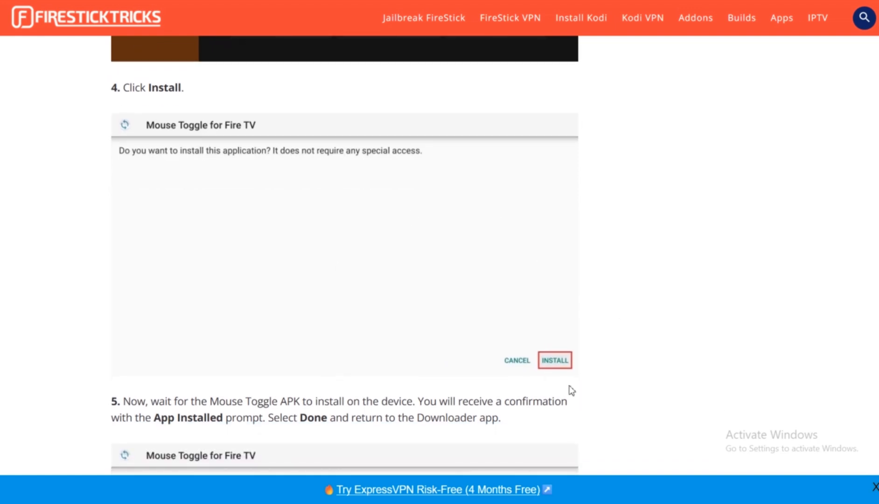
{"action": "scroll", "scroll_direction": "down", "scroll_amount": 3}
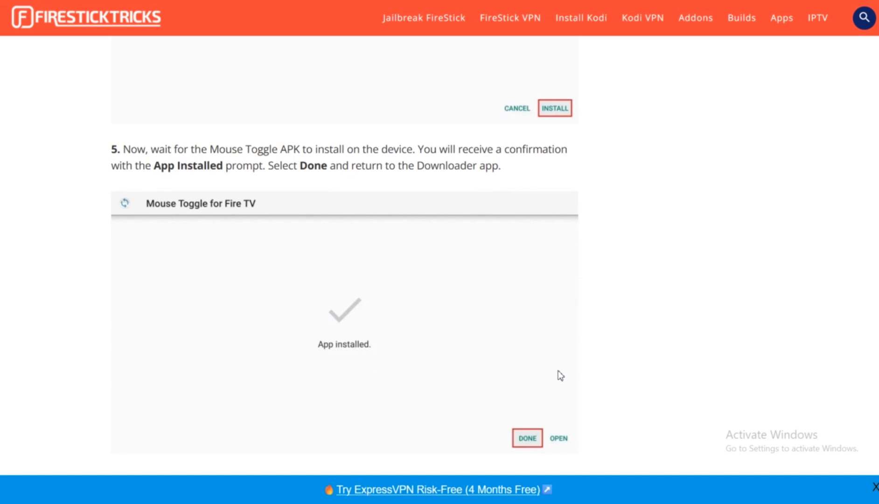
{"action": "scroll", "scroll_direction": "down", "scroll_amount": 3}
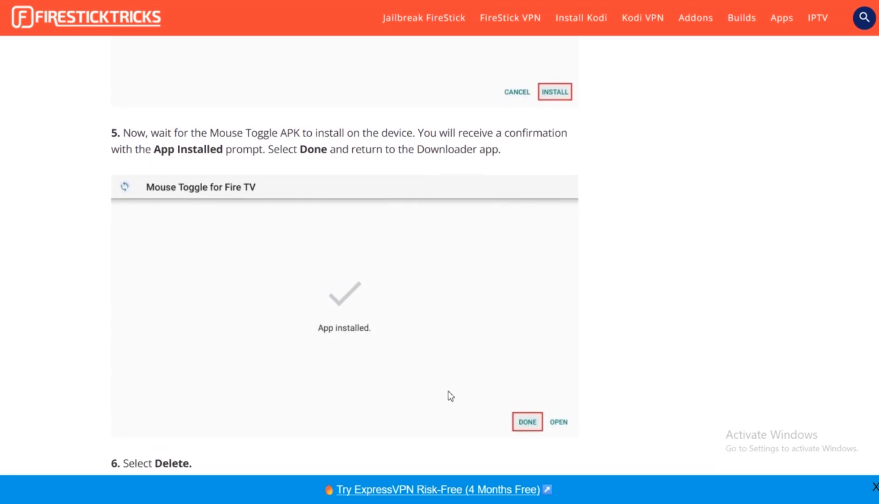
{"action": "mouse_move", "coordinate": [549, 422]}
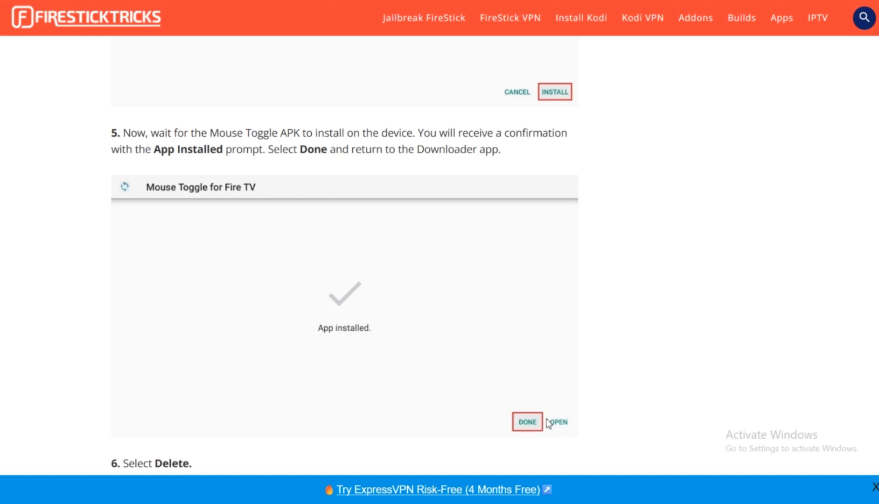
{"action": "scroll", "scroll_direction": "down", "scroll_amount": 3}
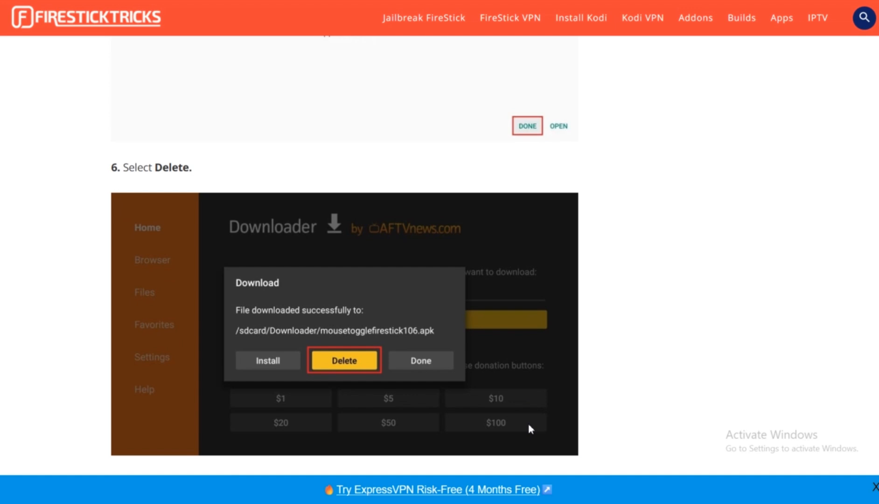
{"action": "scroll", "scroll_direction": "down", "scroll_amount": 3}
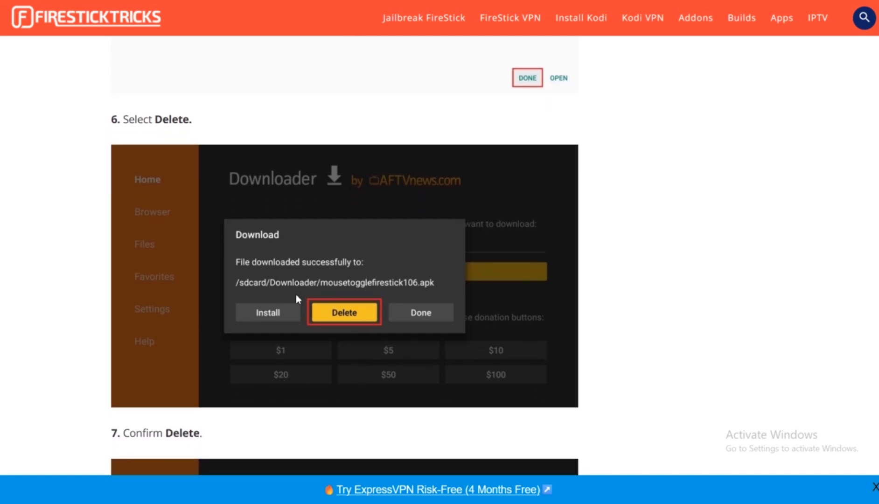
{"action": "mouse_move", "coordinate": [284, 312]}
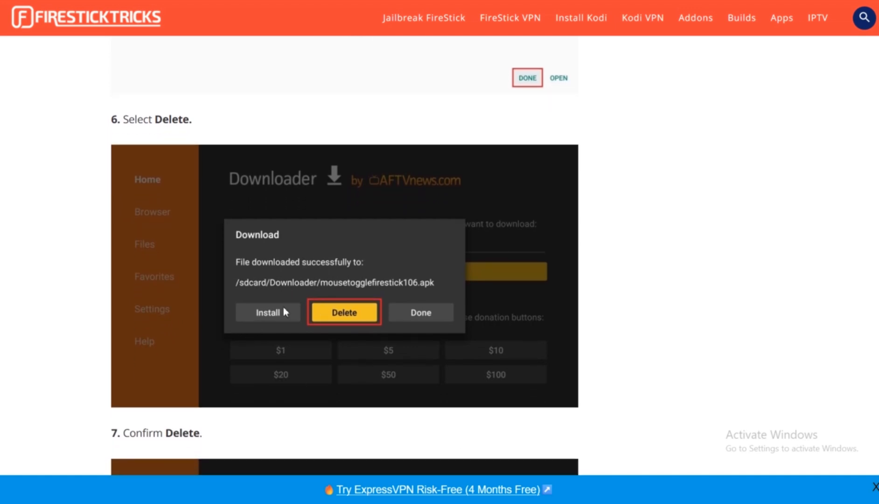
{"action": "scroll", "scroll_direction": "down", "scroll_amount": 3}
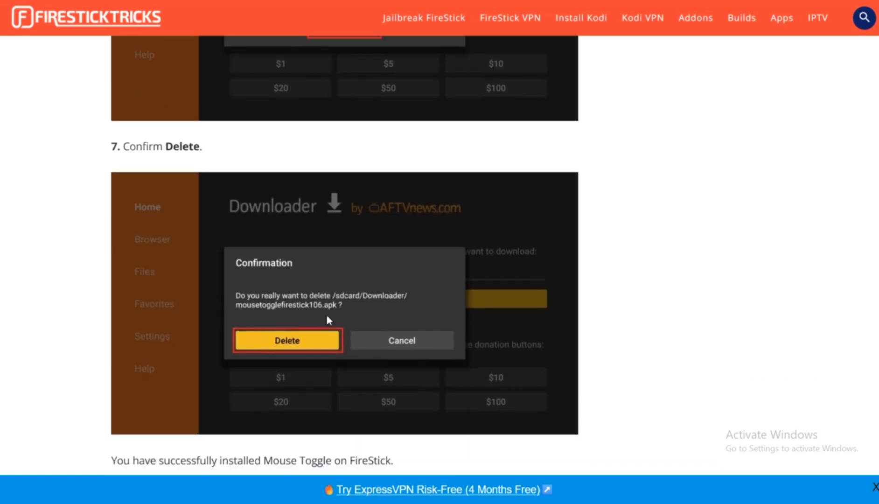
{"action": "scroll", "scroll_direction": "up", "scroll_amount": 3}
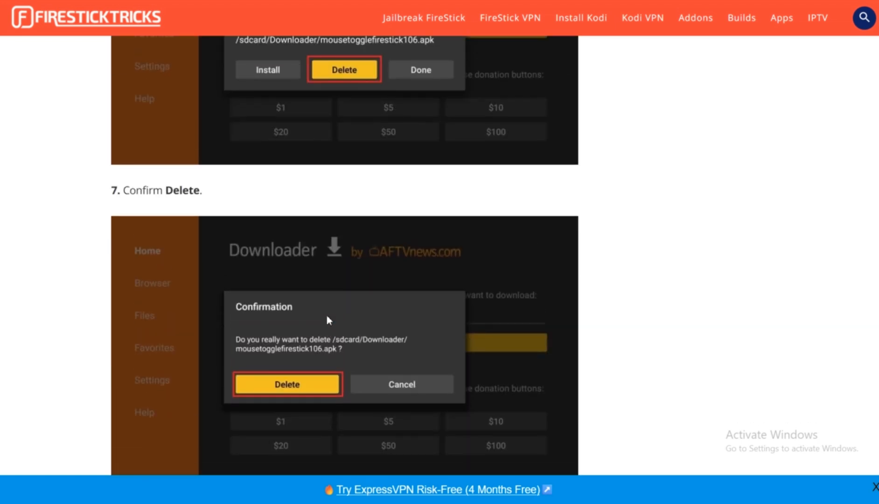
{"action": "scroll", "scroll_direction": "up", "scroll_amount": 3}
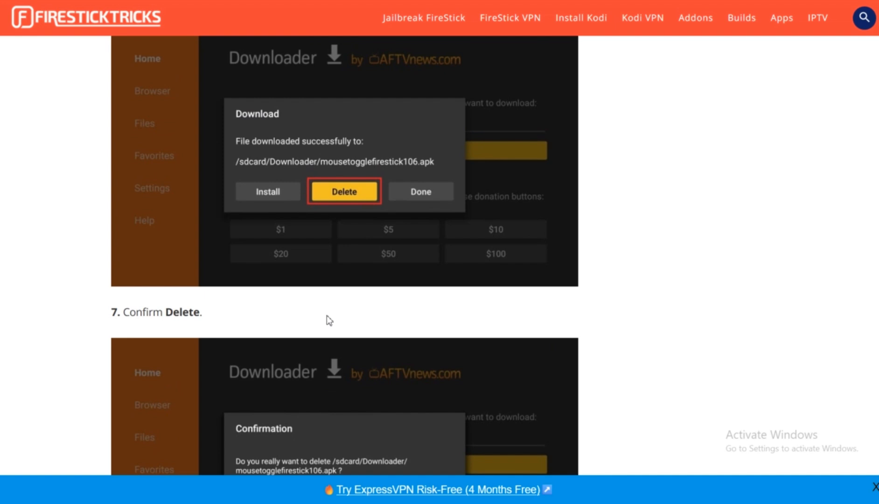
{"action": "scroll", "scroll_direction": "up", "scroll_amount": 3}
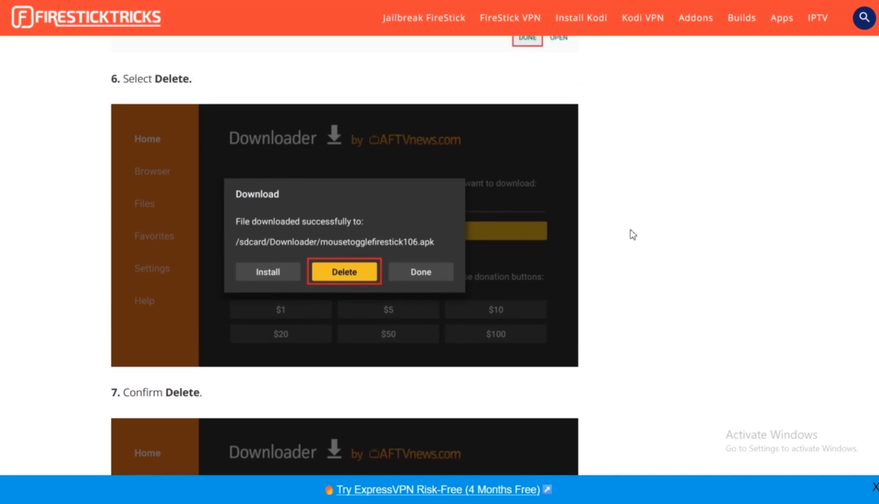
{"action": "mouse_move", "coordinate": [862, 183]}
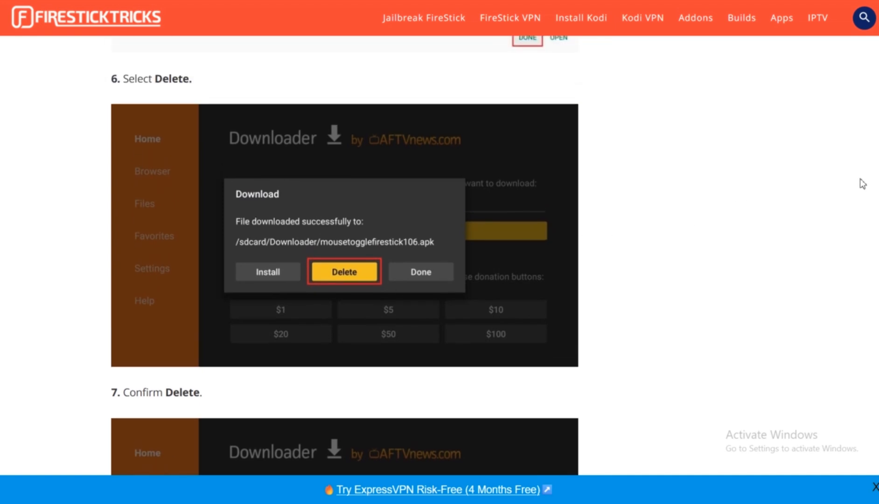